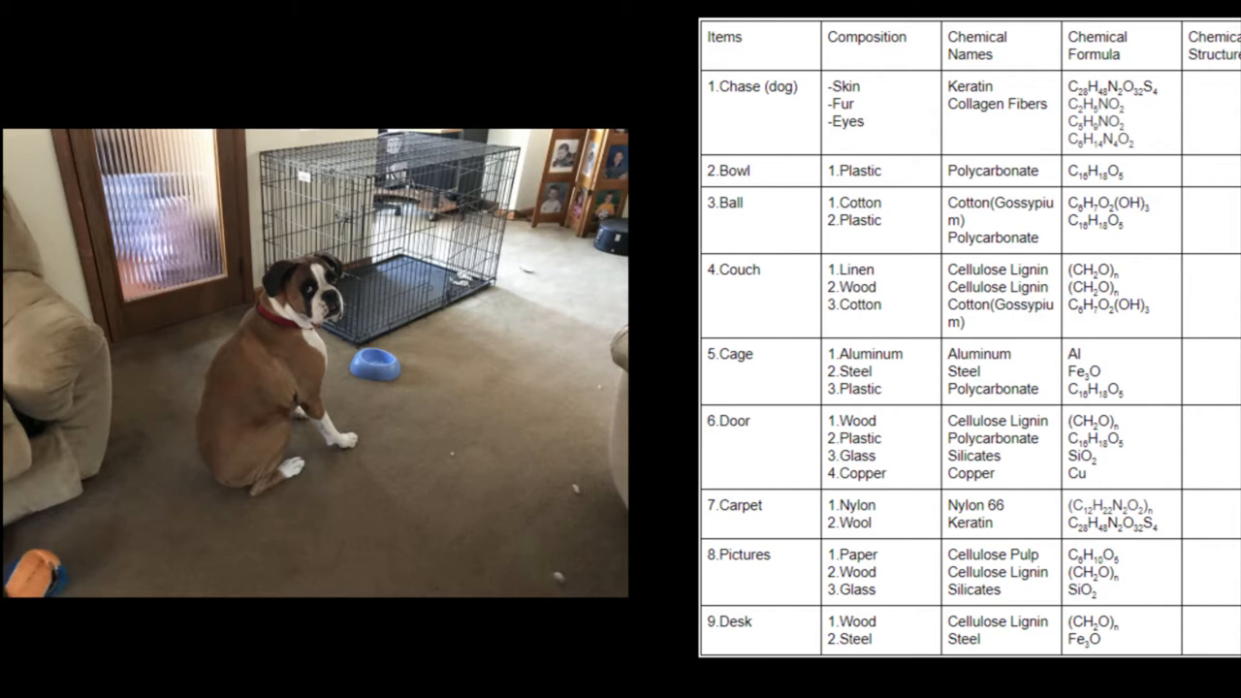
scroll("down", 3)
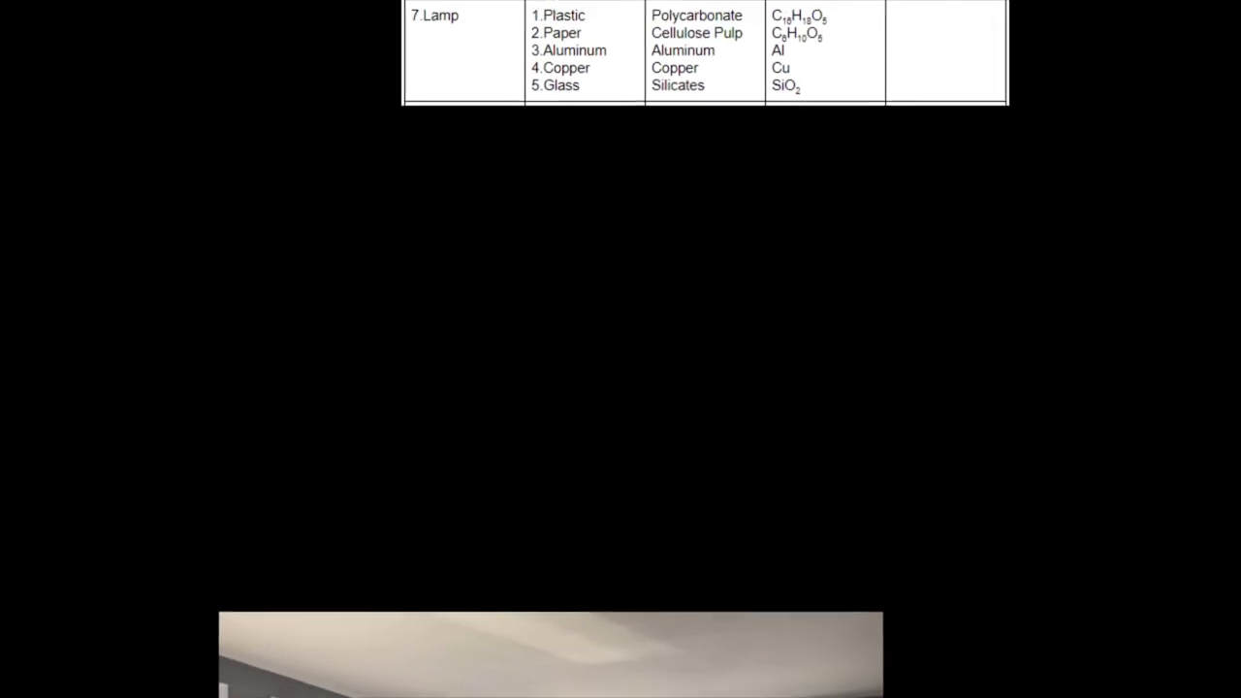